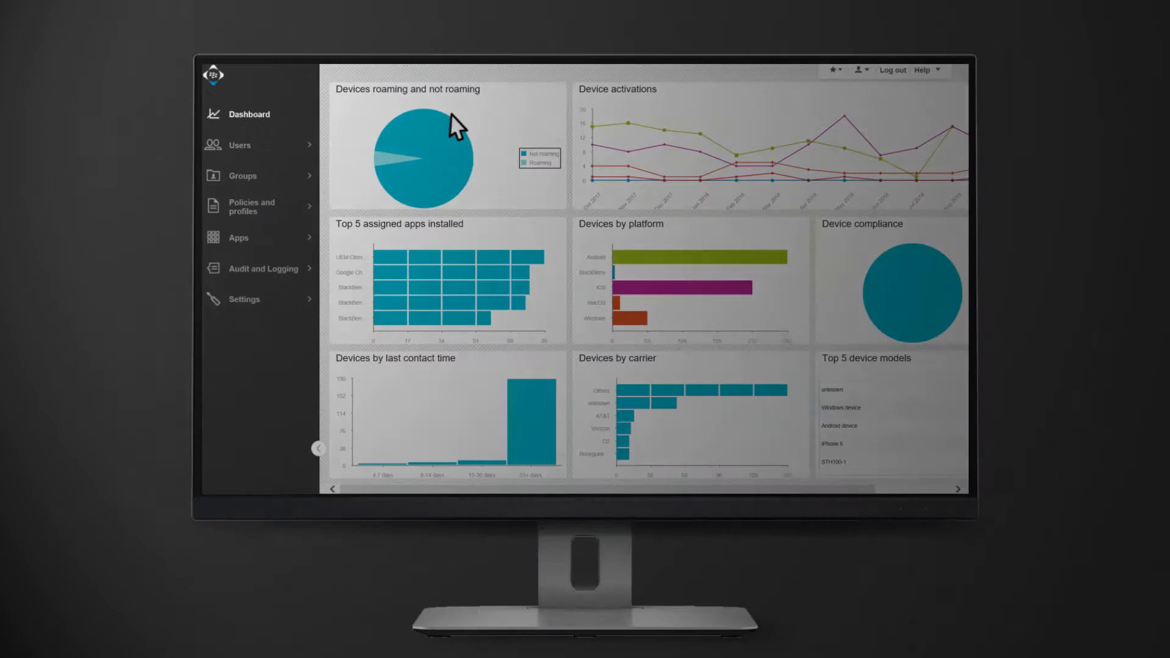
Navigate from the dashboard through Users and Groups to the Managed devices IT policies list.
left_click(240, 145)
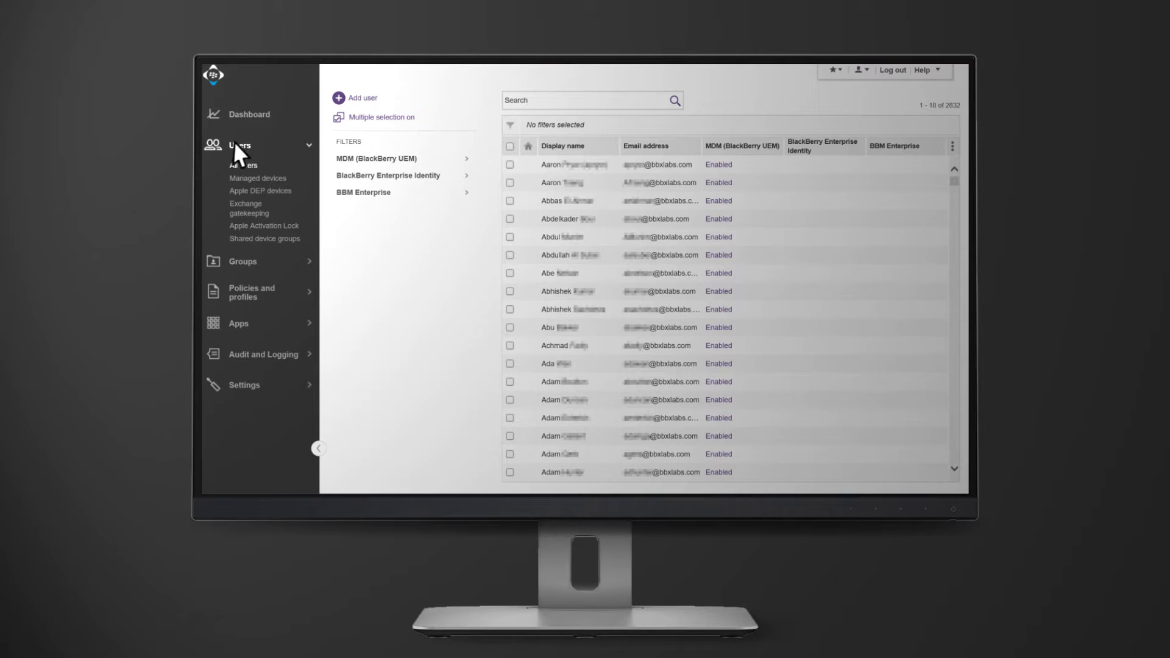
left_click(241, 175)
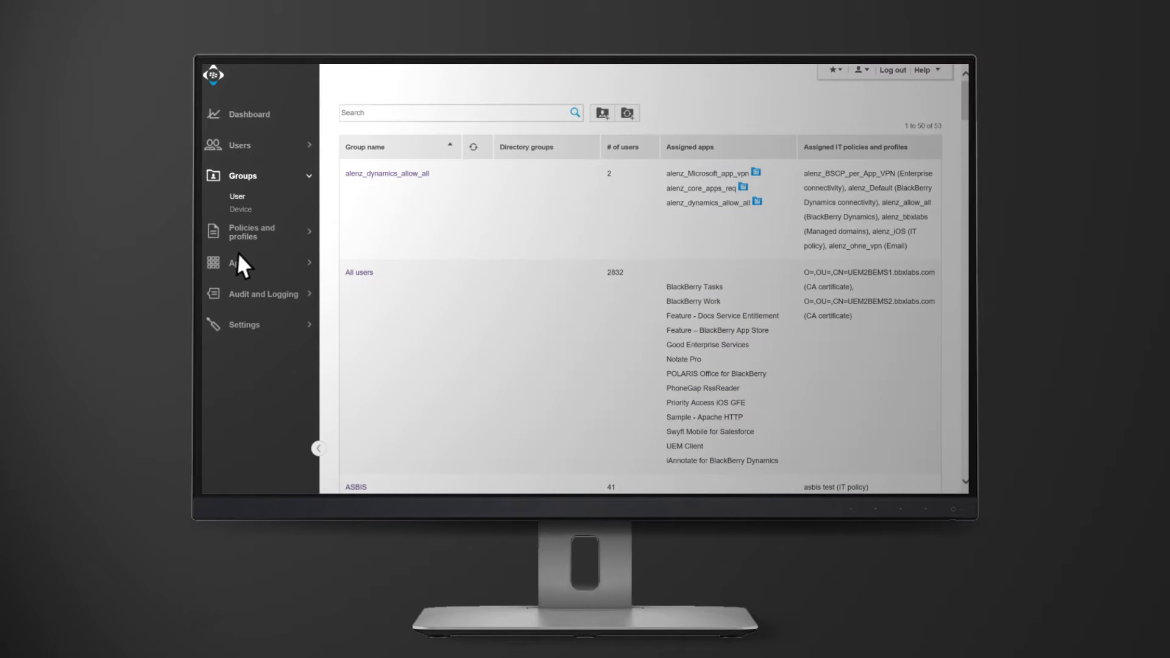
left_click(251, 208)
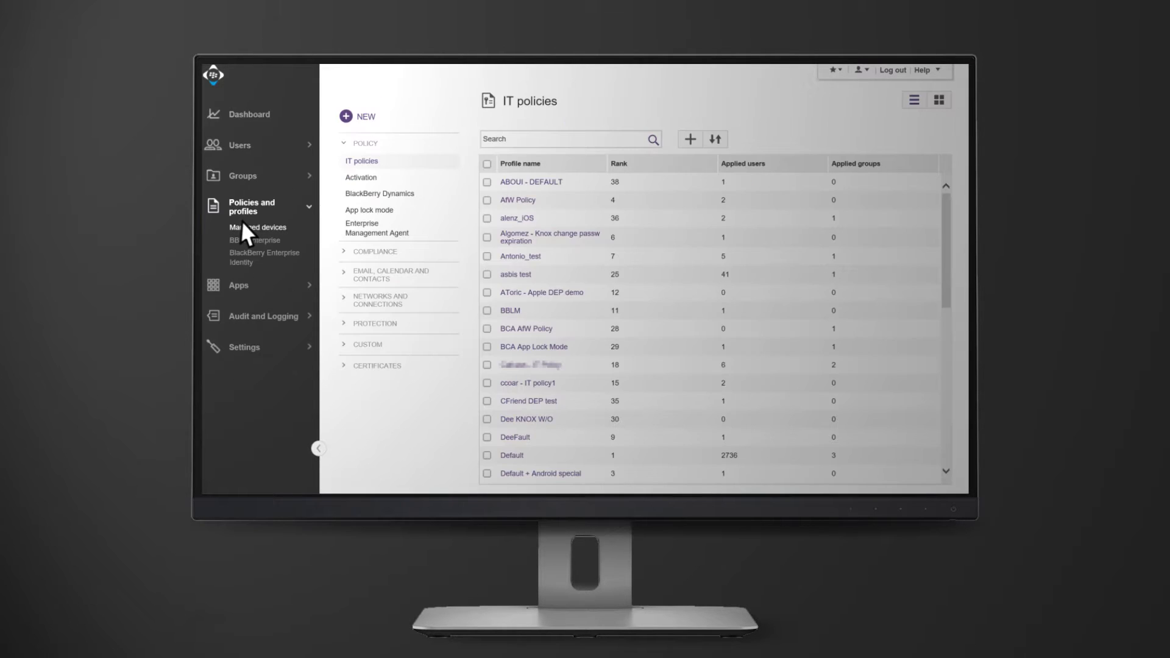
mouse_move(338, 131)
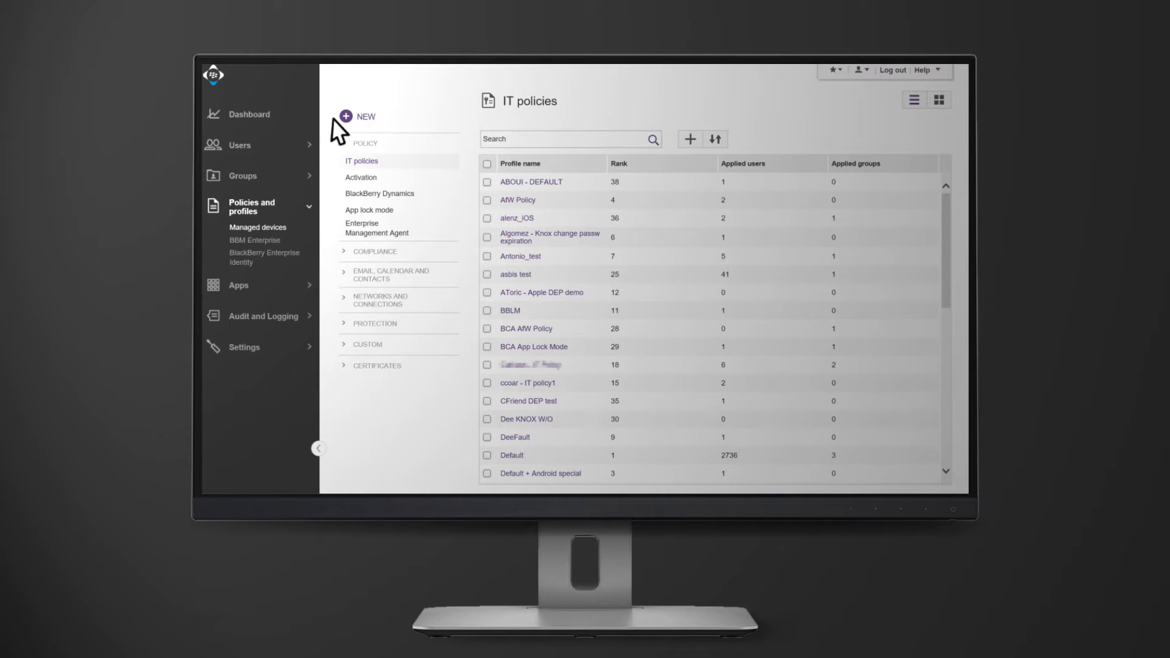
left_click(356, 117)
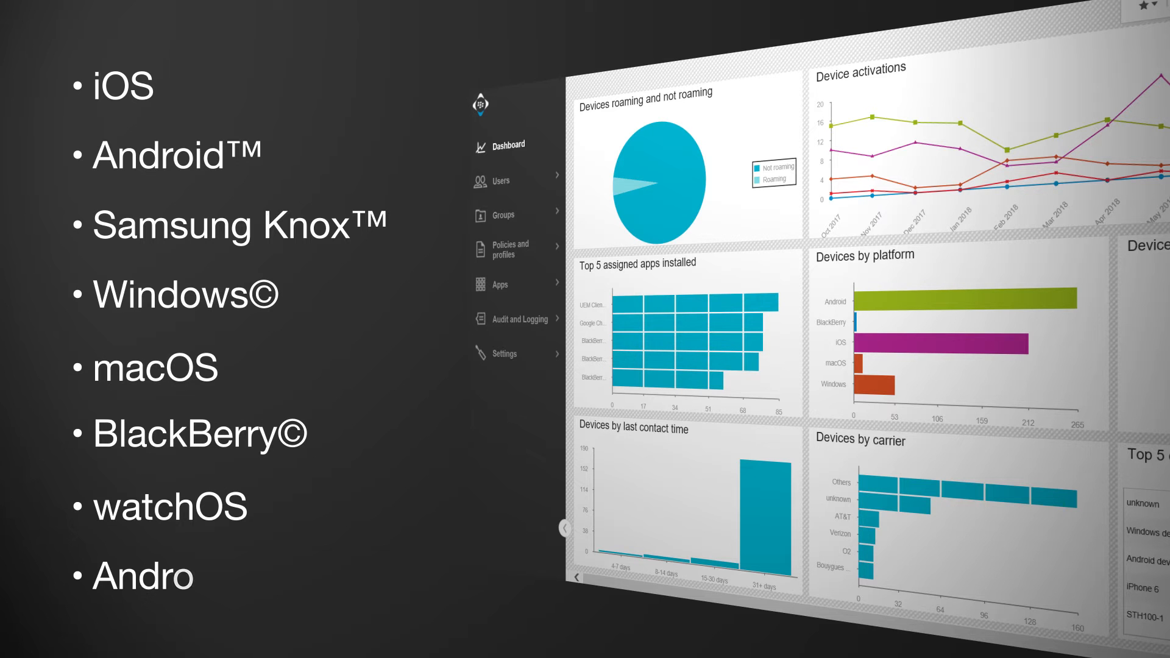
Advance to the 'User and device reporting' slide with the dashboard and phone fleet.
key("right")
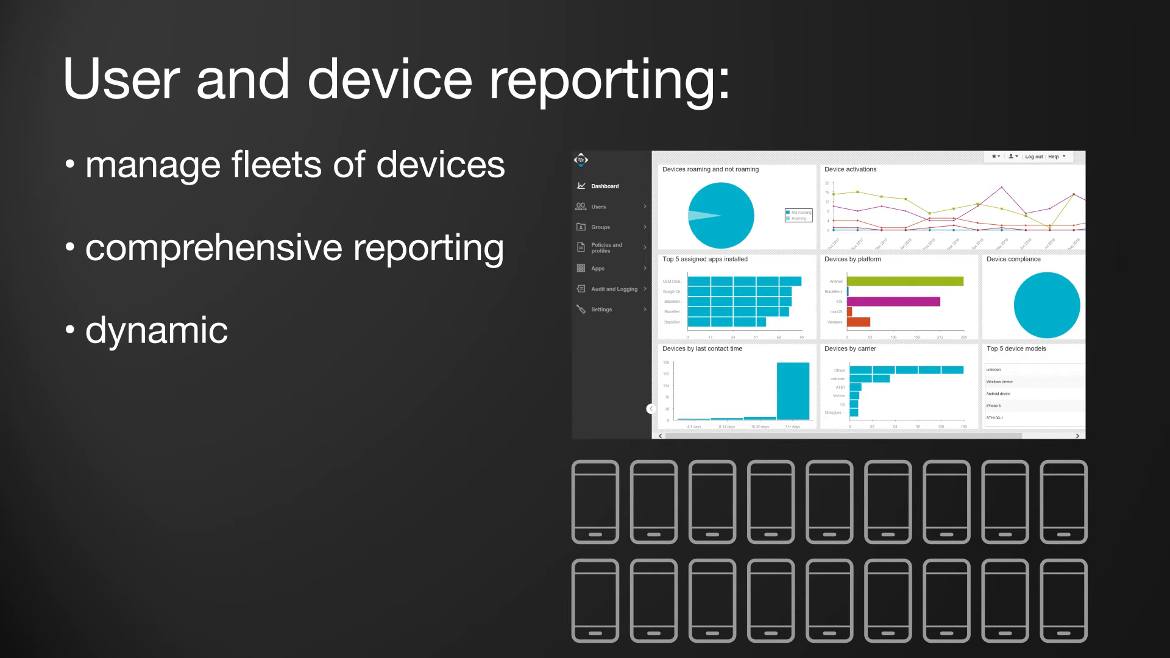